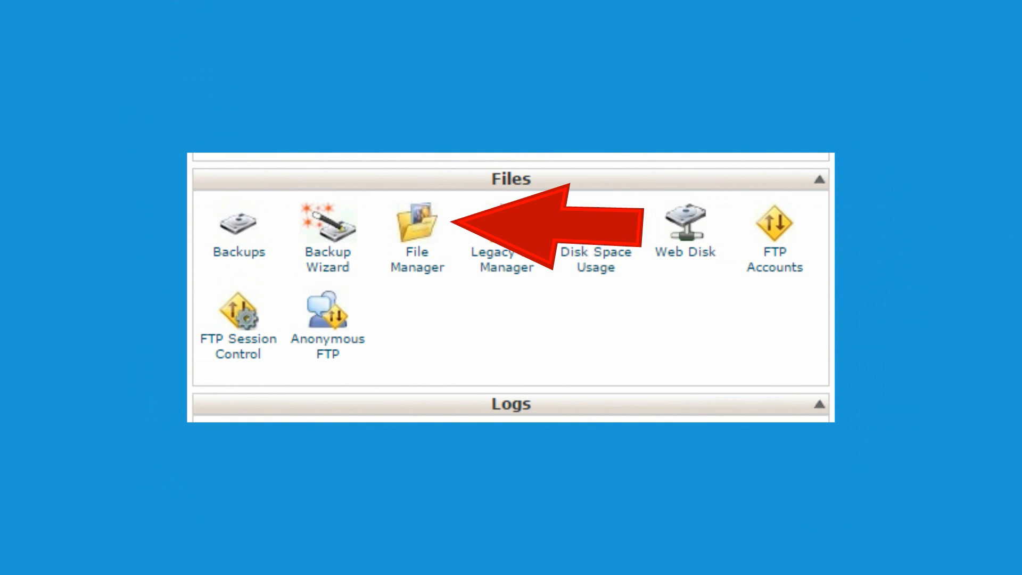
Launch File Manager from cPanel's Files section to reach the wp-content/themes folder.
click(416, 220)
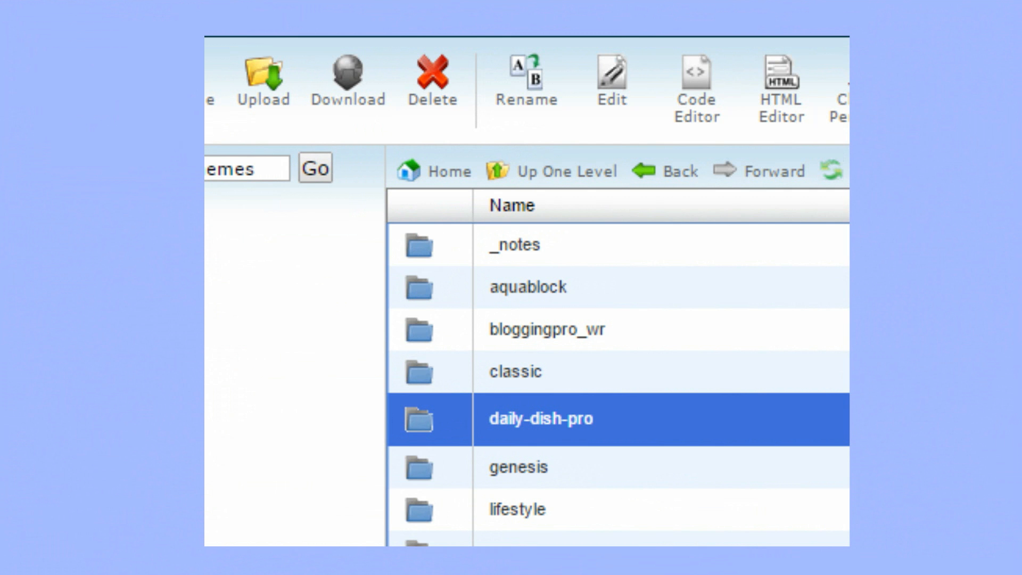
Download a compressed copy of the daily-dish-pro theme folder.
click(263, 77)
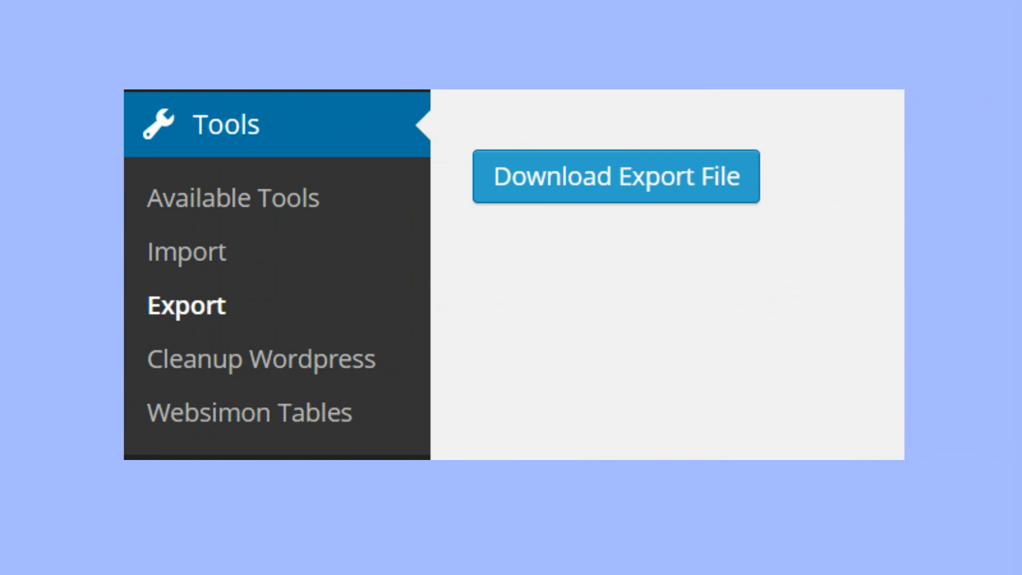
Download the WordPress export file from Tools > Export.
click(615, 177)
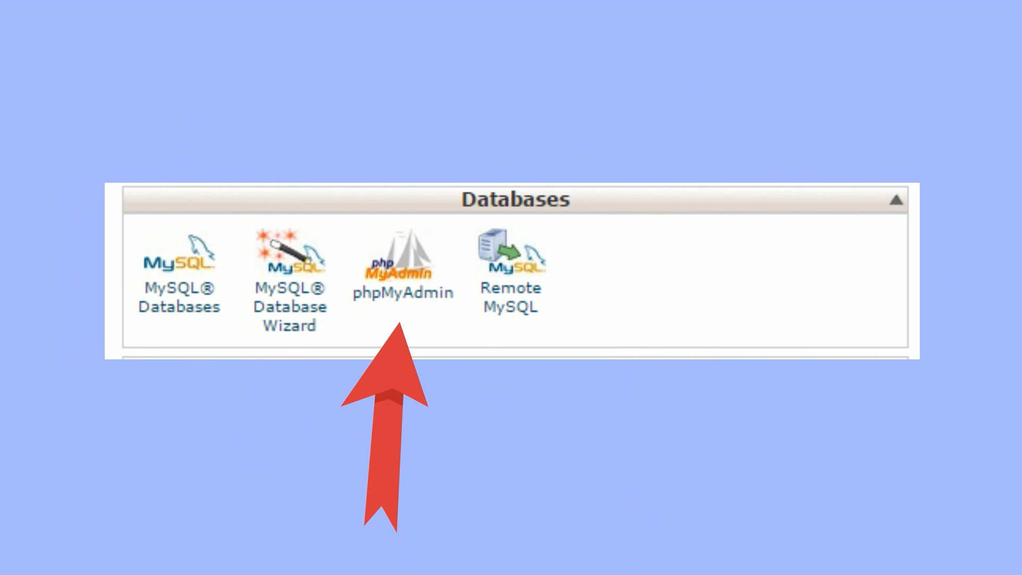
Launch phpMyAdmin from cPanel Databases and bring up its Export tab.
click(403, 260)
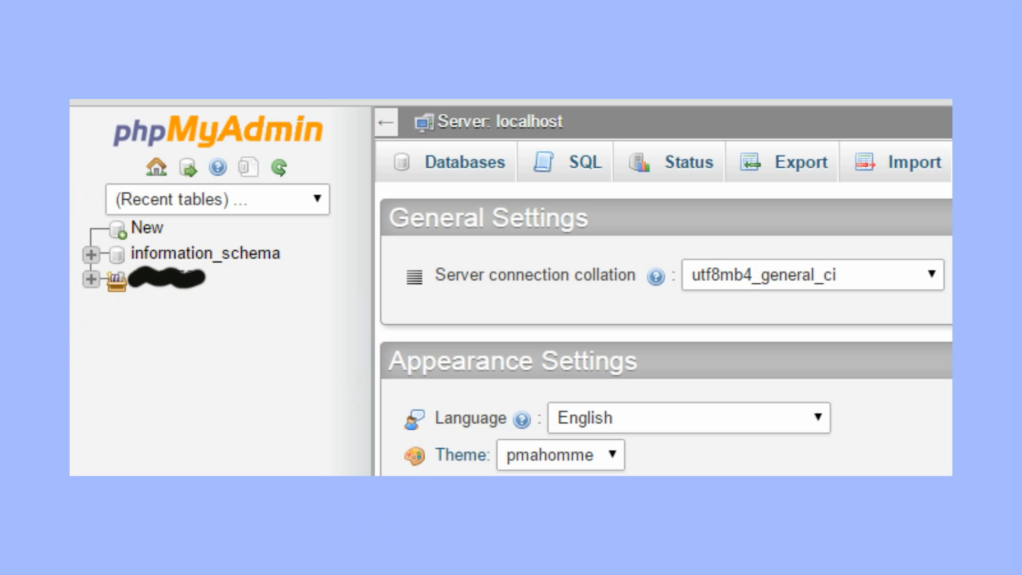
click(792, 162)
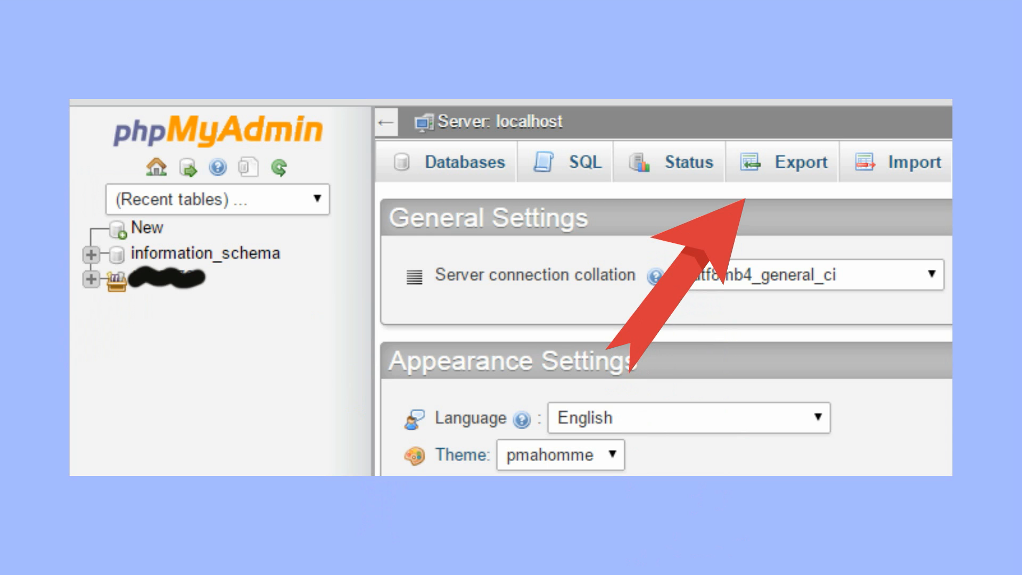